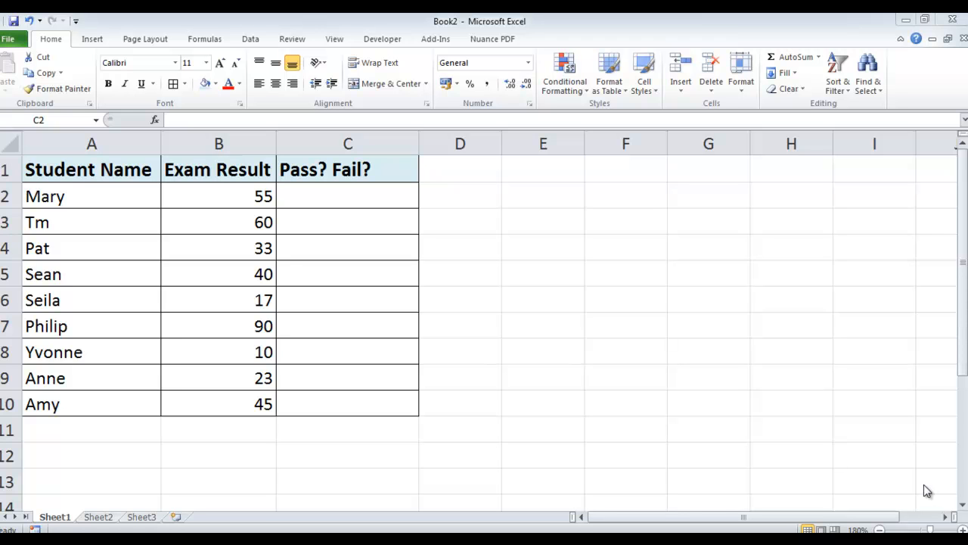
mouse_move(370, 427)
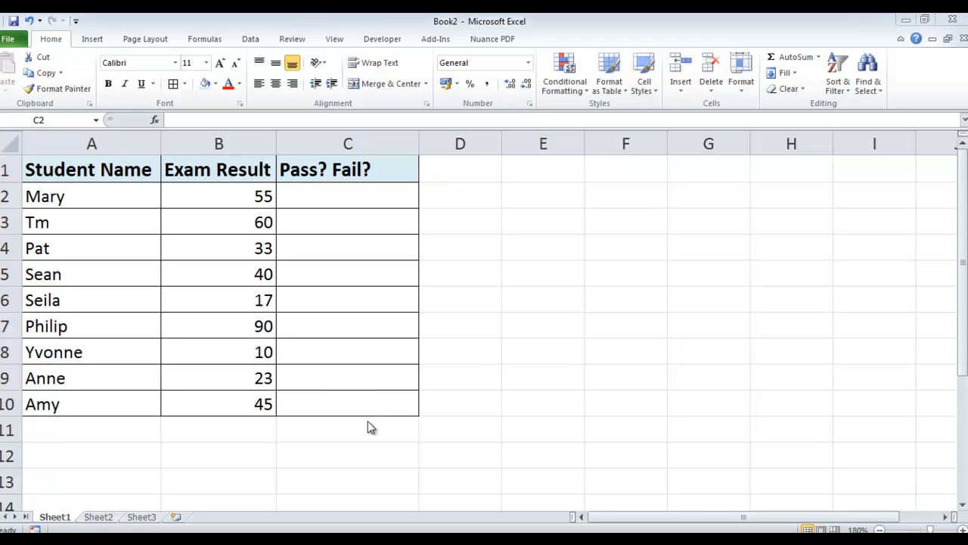
mouse_move(60, 382)
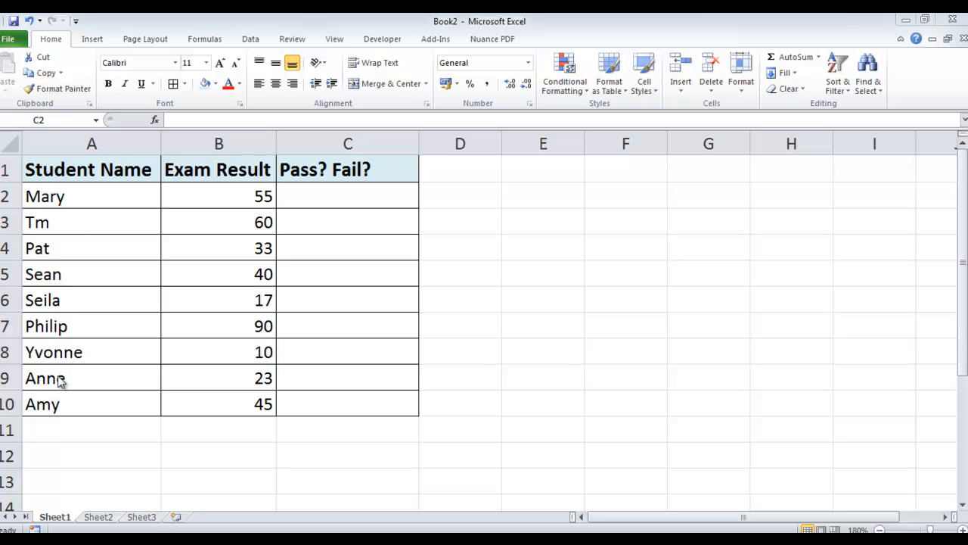
mouse_move(57, 231)
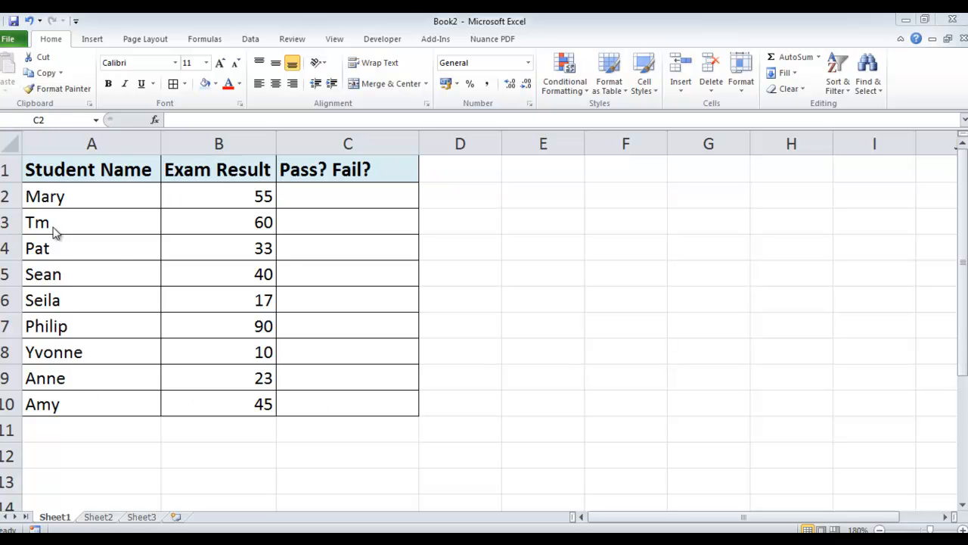
mouse_move(214, 174)
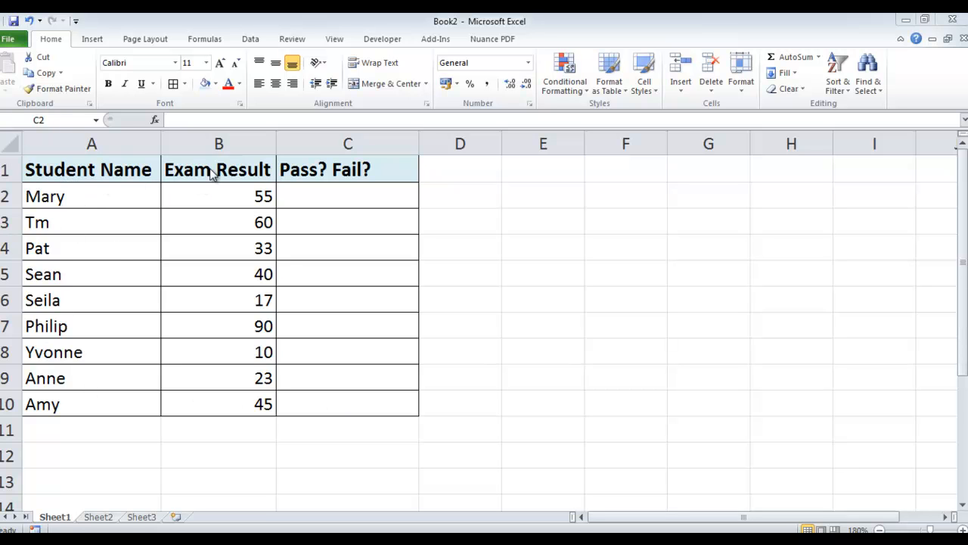
mouse_move(256, 411)
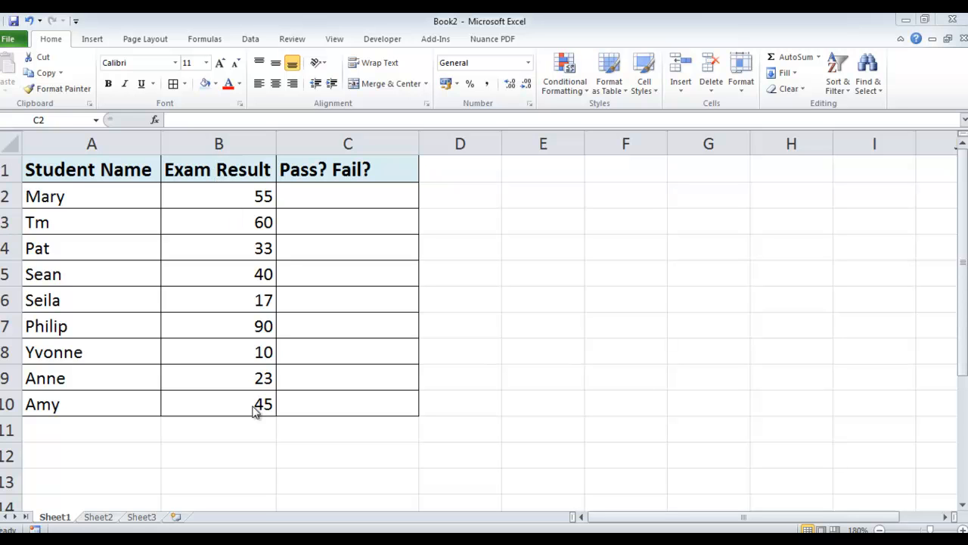
mouse_move(167, 206)
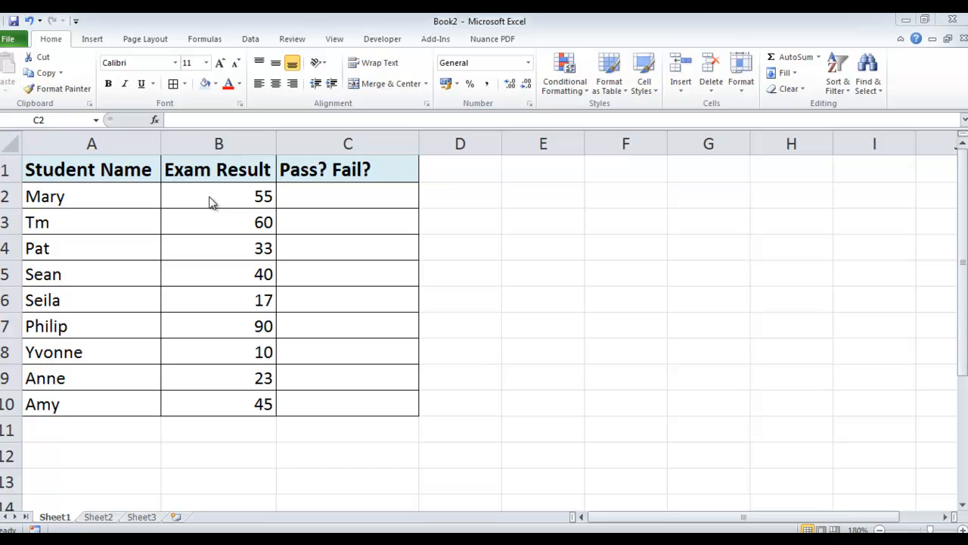
mouse_move(329, 431)
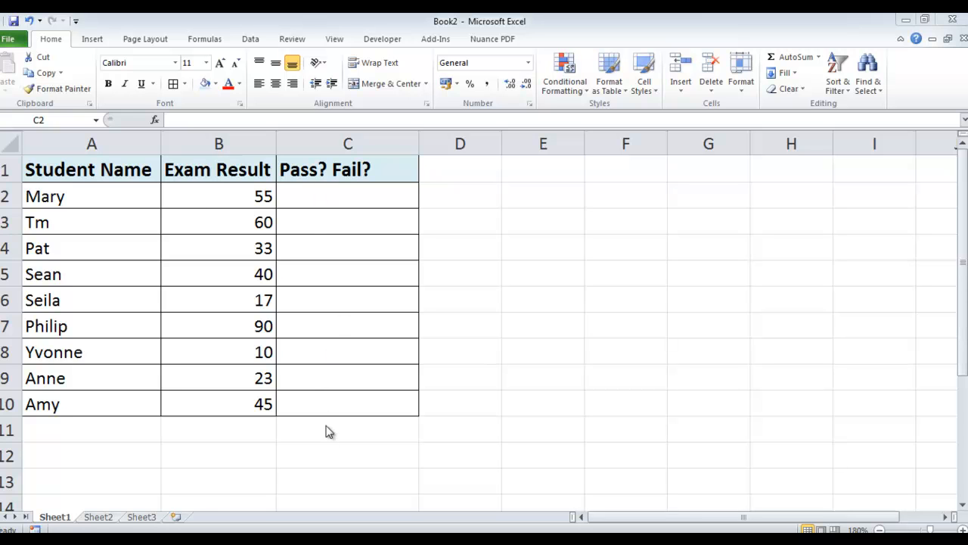
mouse_move(218, 195)
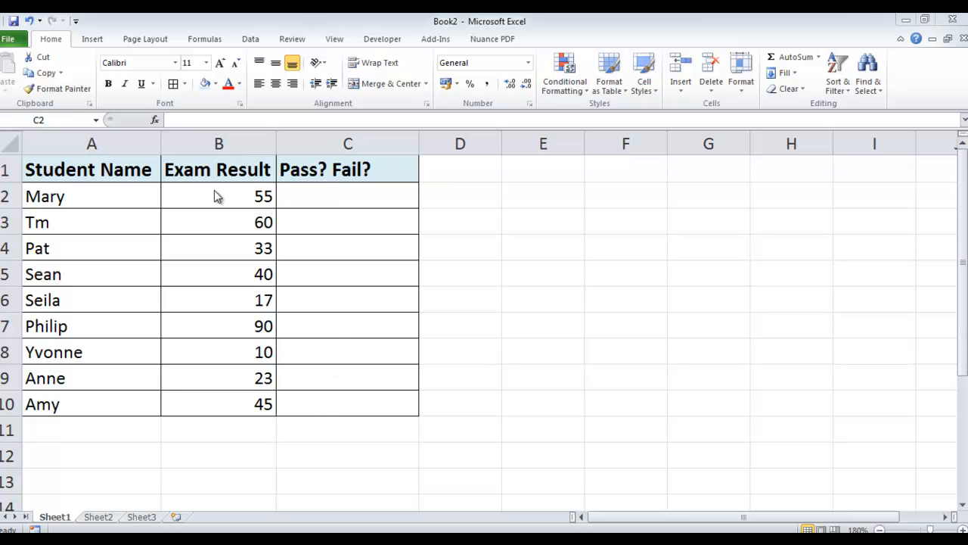
mouse_move(336, 193)
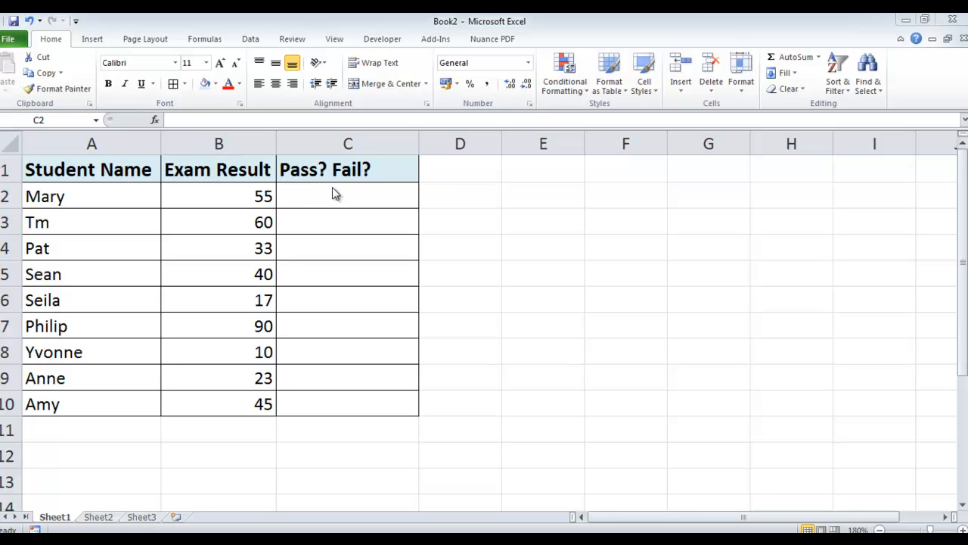
mouse_move(331, 226)
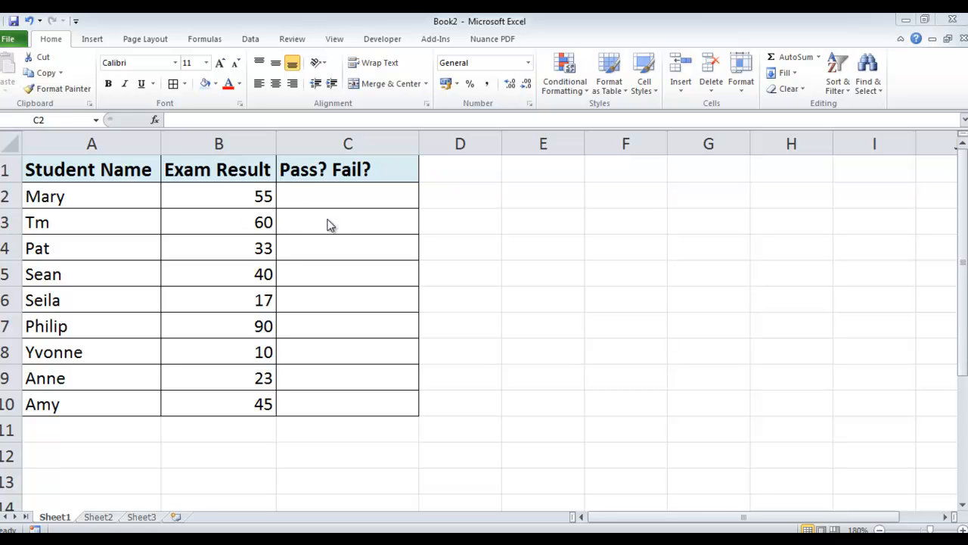
mouse_move(356, 257)
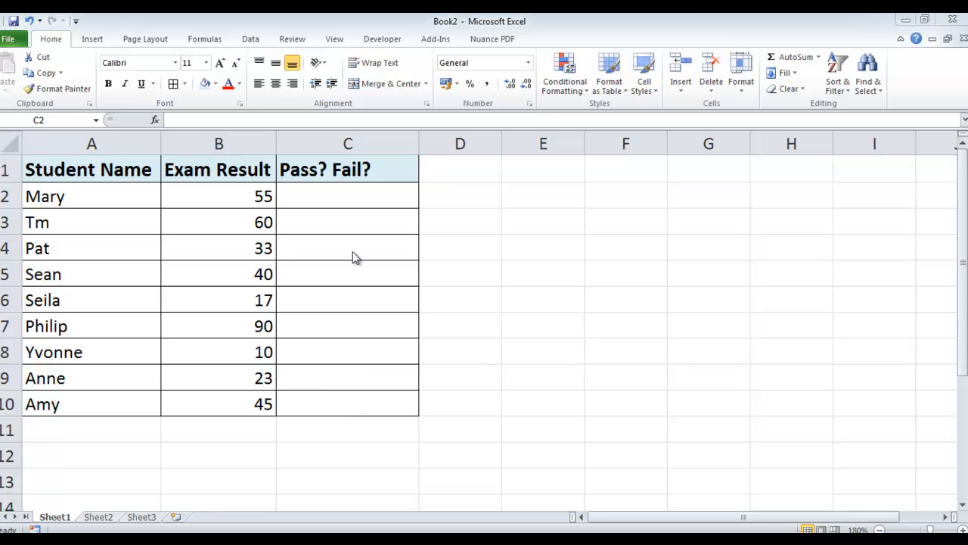
mouse_move(331, 355)
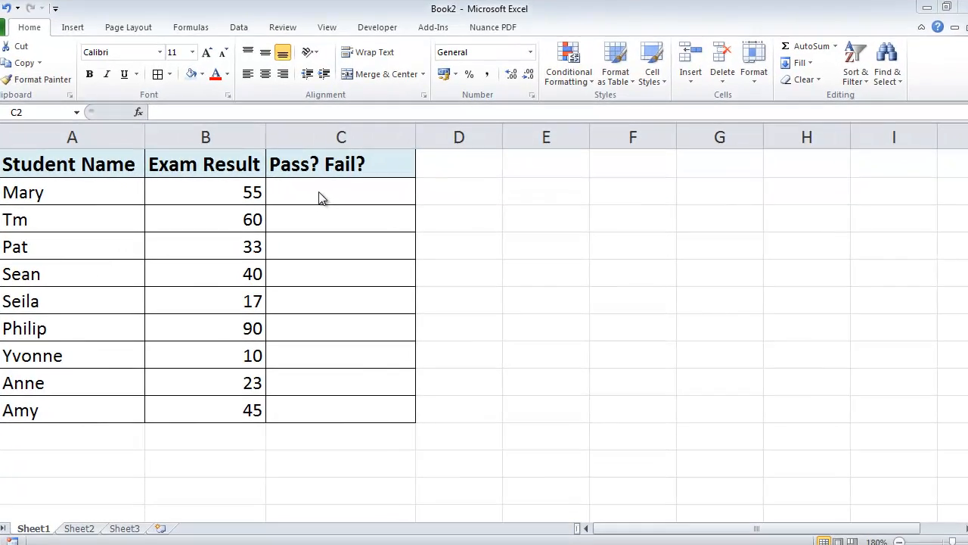
Select C2 and pick IF from an 'if' function search
click(341, 192)
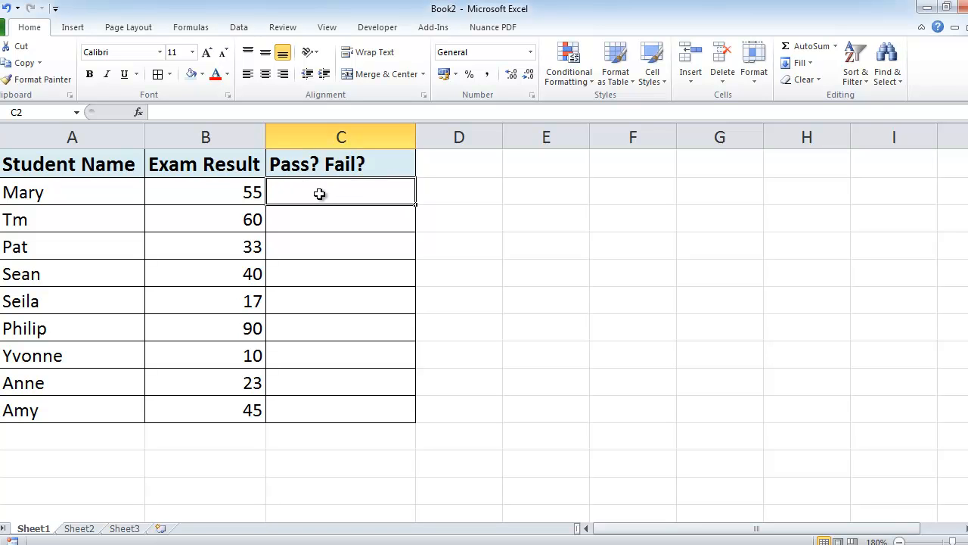
mouse_move(140, 112)
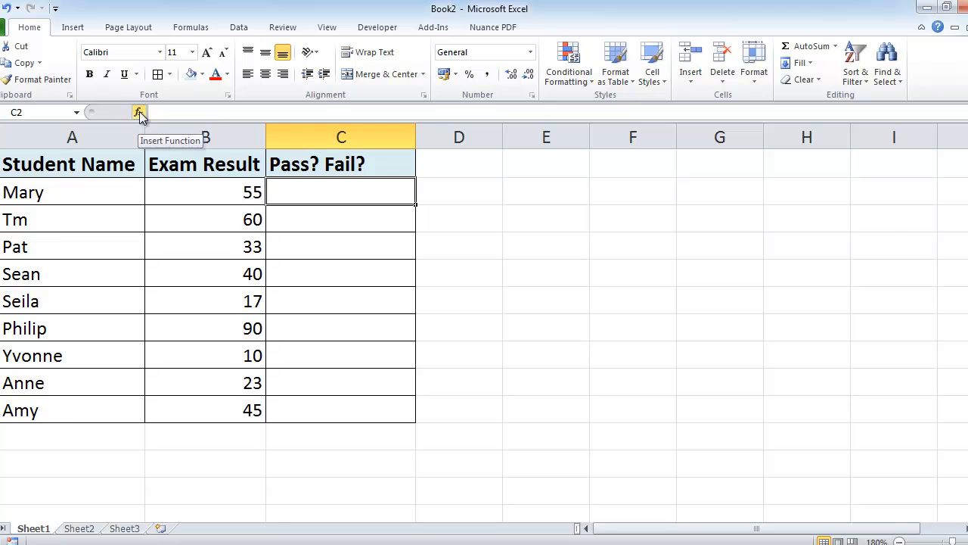
click(139, 112)
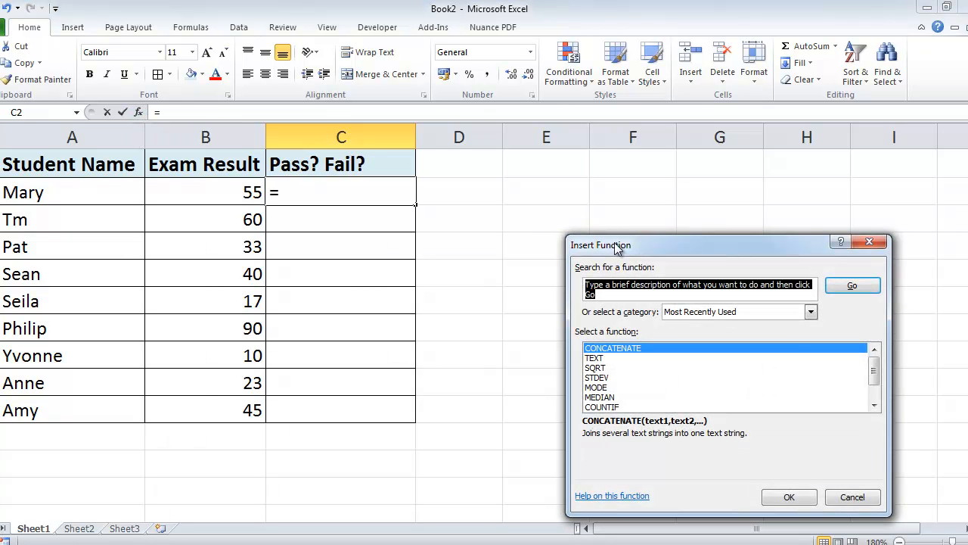
text(if)
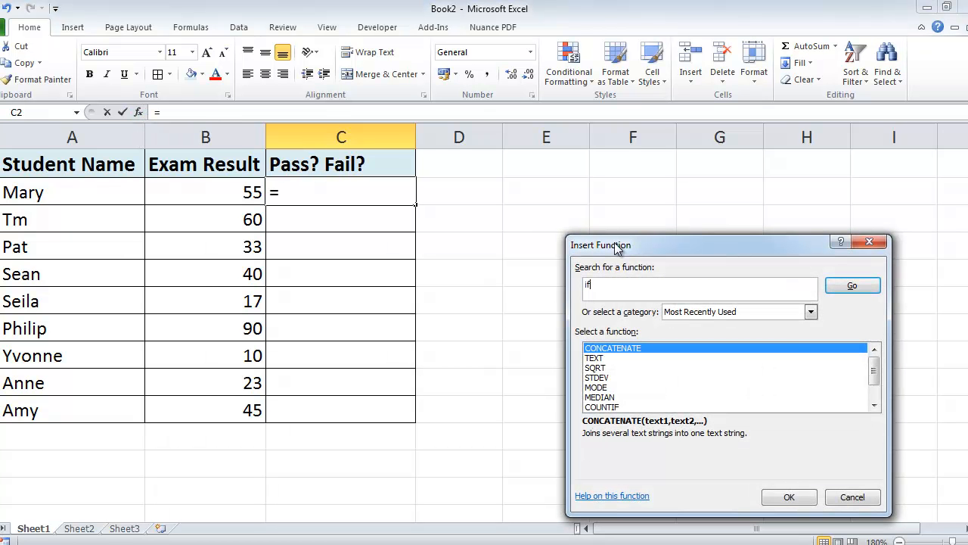
click(852, 285)
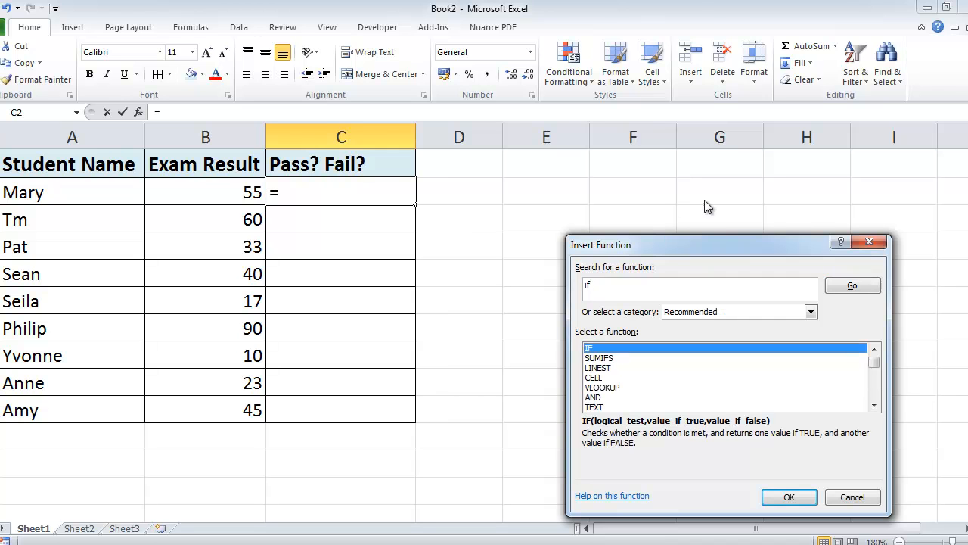
mouse_move(597, 352)
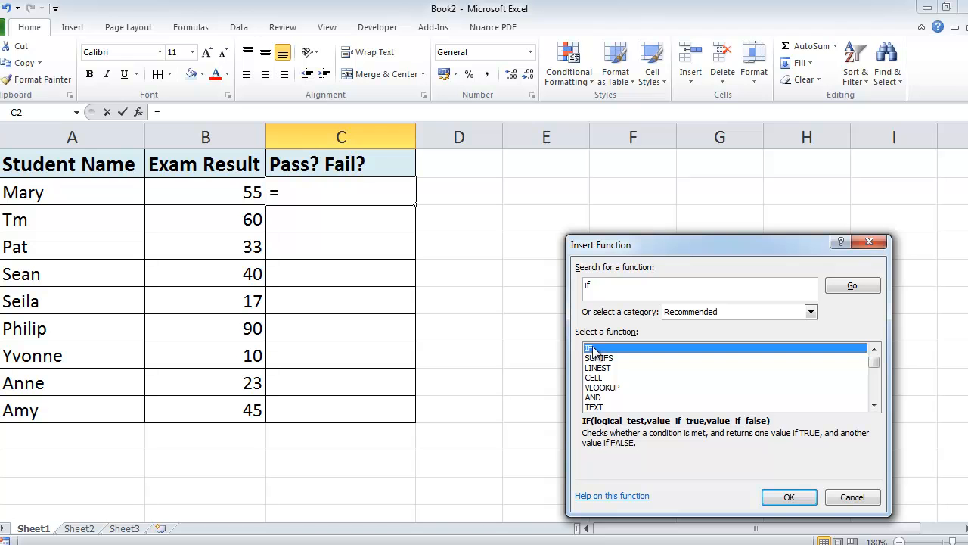
click(789, 497)
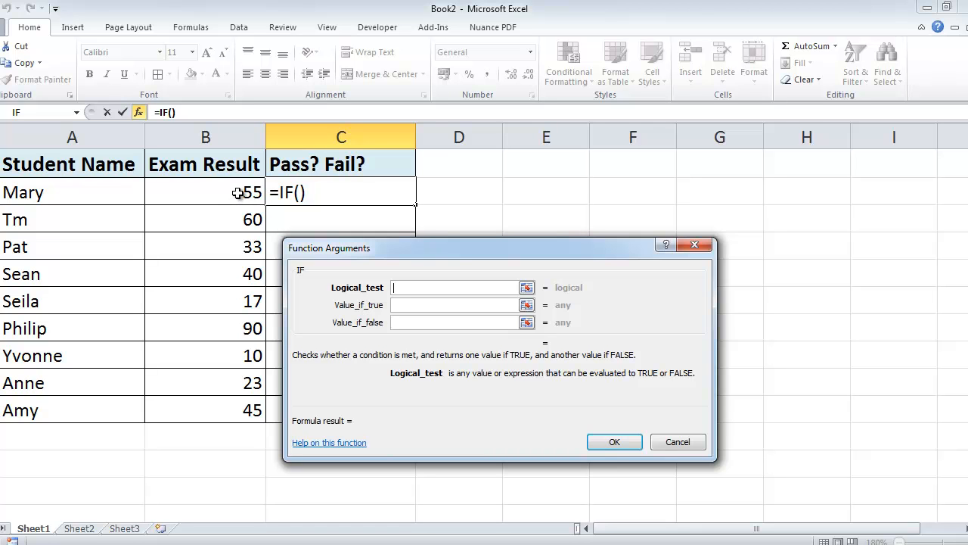
mouse_move(248, 194)
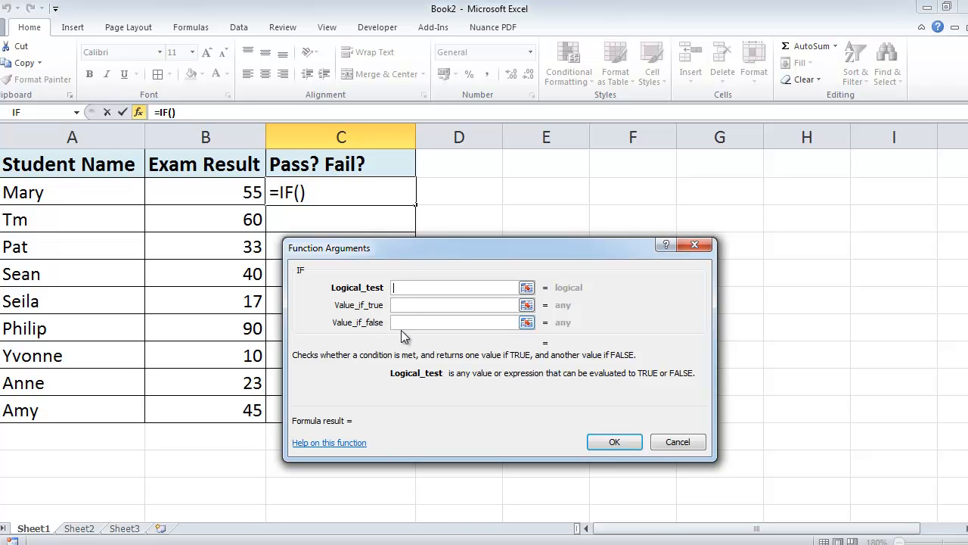
mouse_move(380, 331)
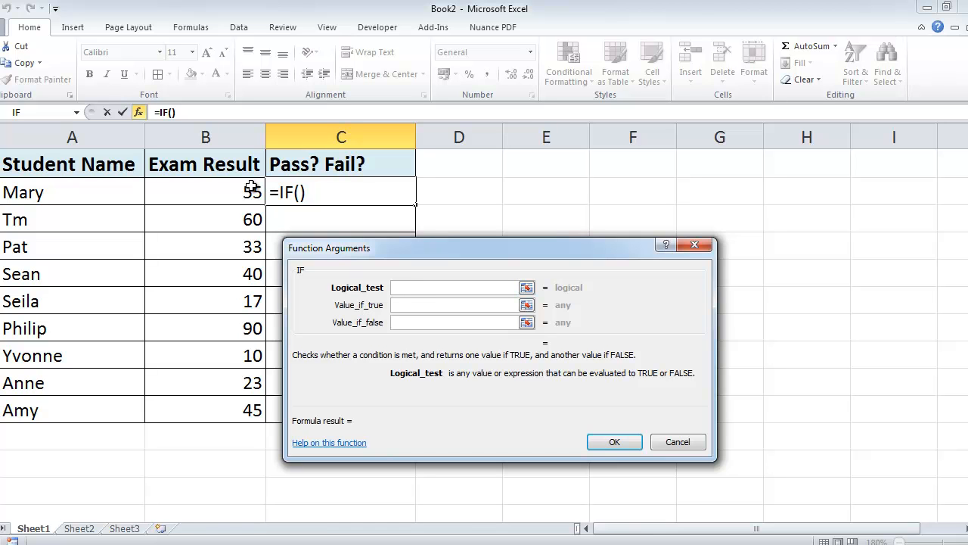
Fill IF arguments with test B2>=40, true value "Passed", false value "Failed"
click(205, 191)
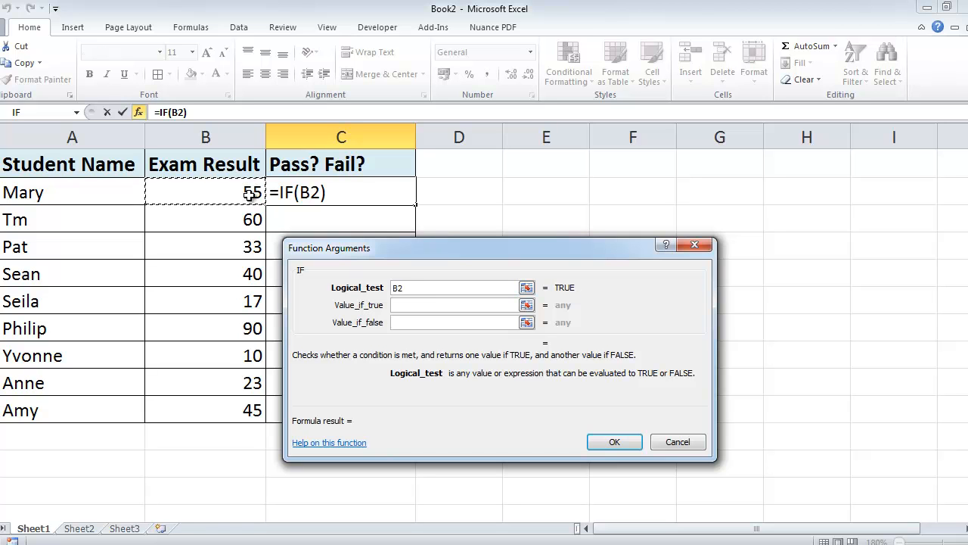
text(>)
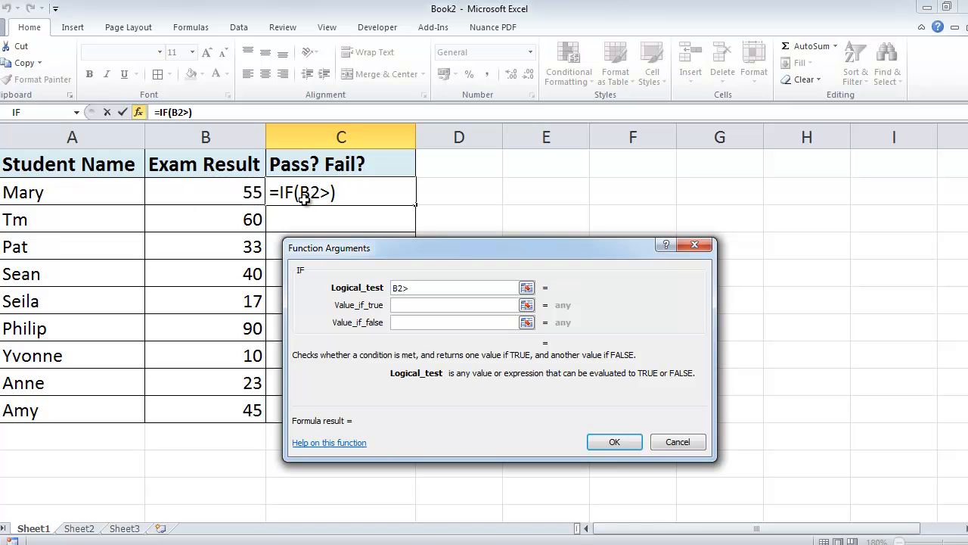
text(=)
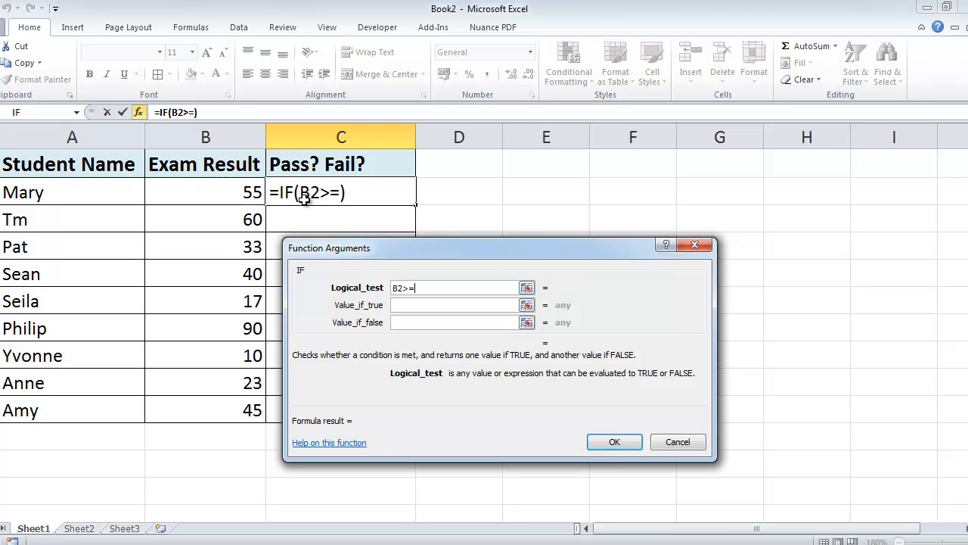
text(40)
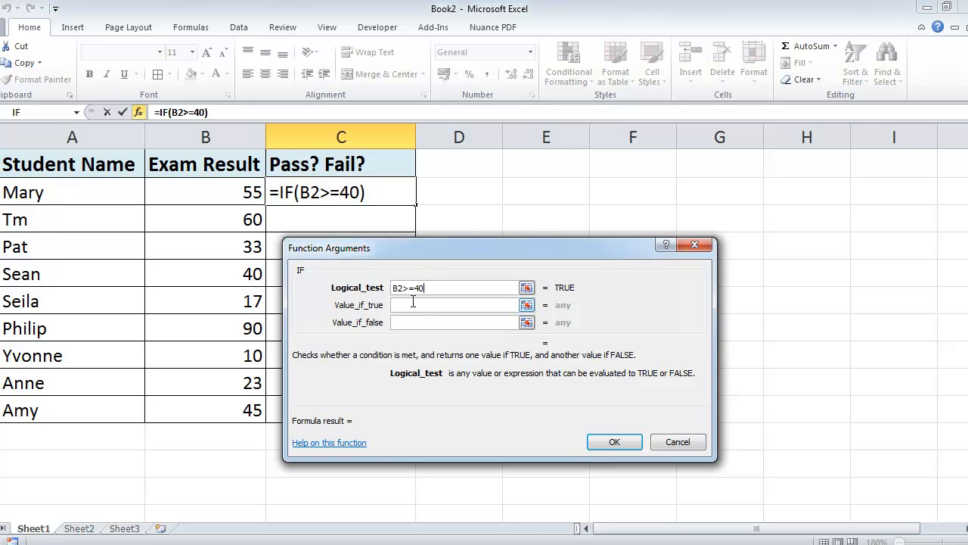
text(")
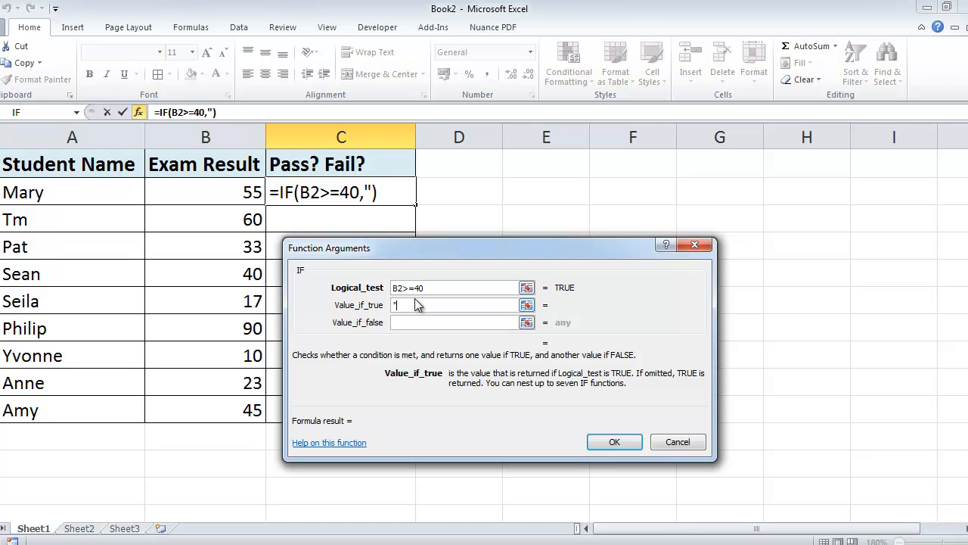
text(Passe)
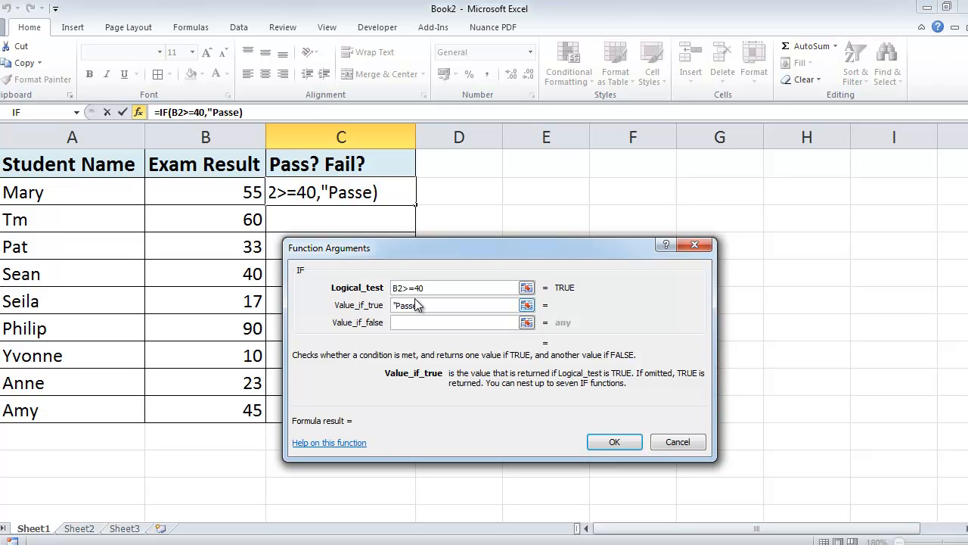
text(d)
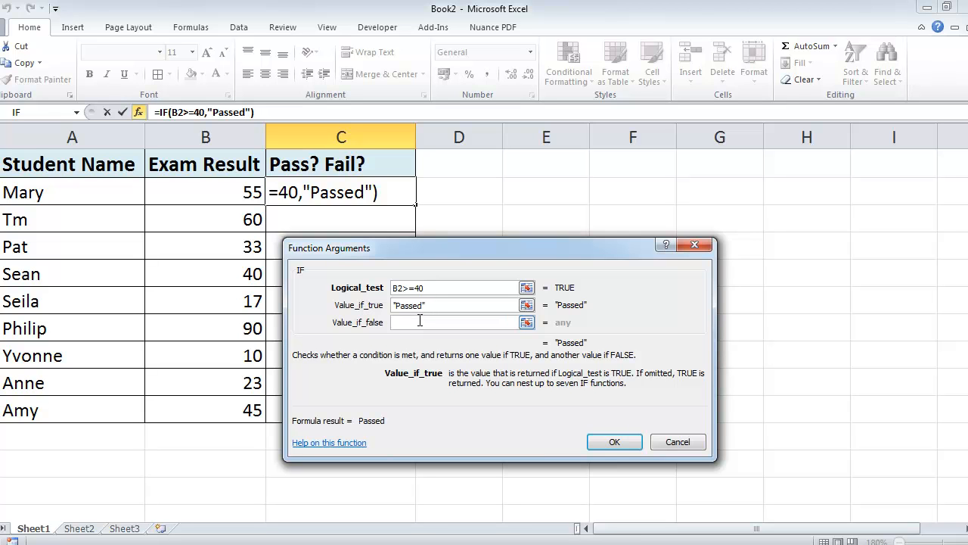
mouse_move(355, 333)
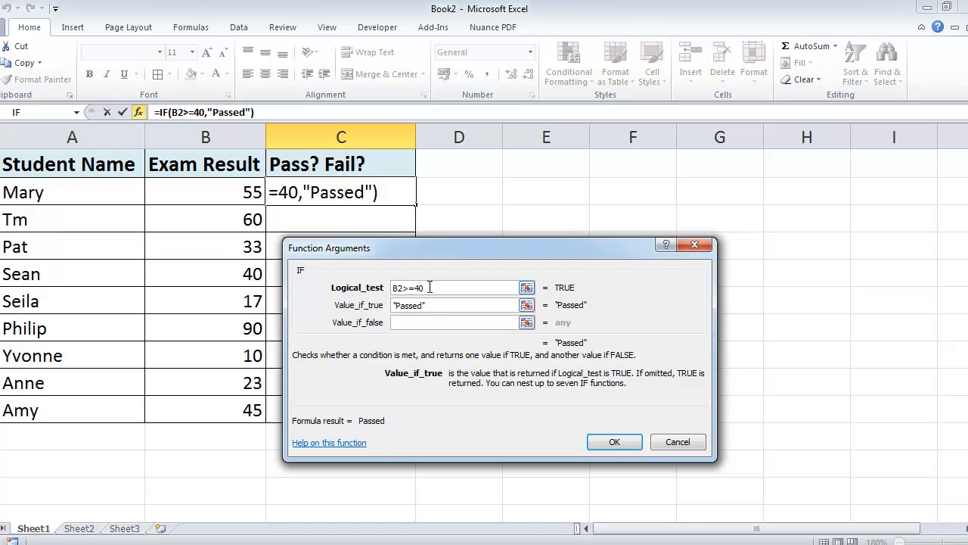
click(457, 322)
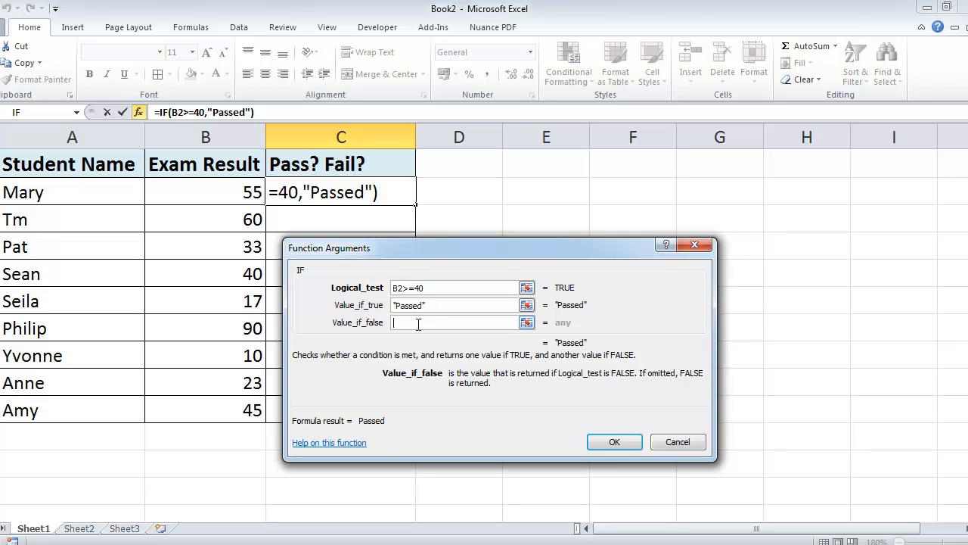
text("Failed)
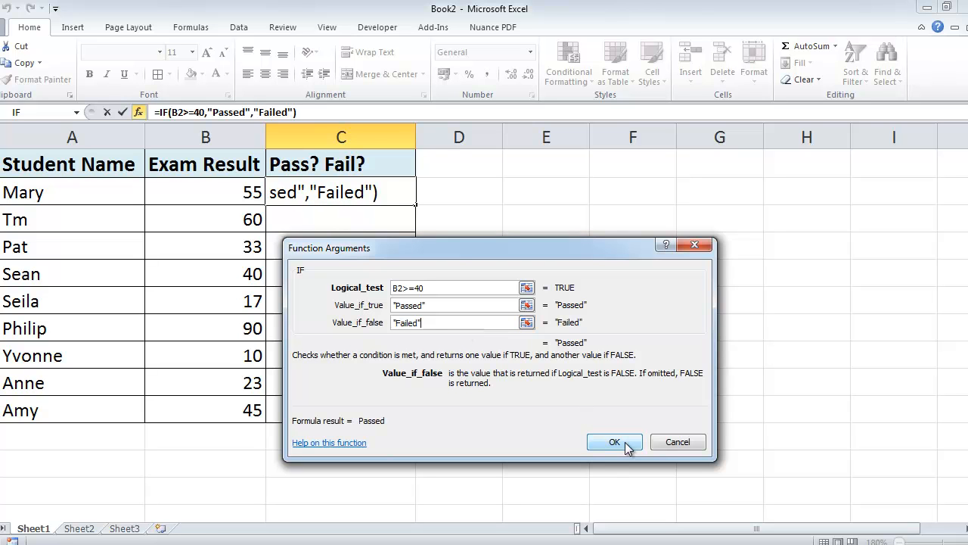
click(615, 442)
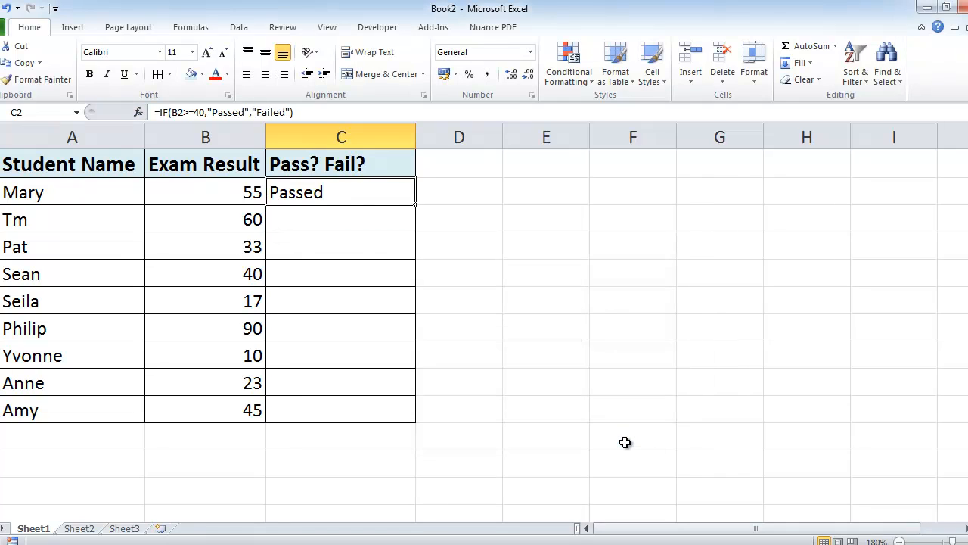
mouse_move(233, 198)
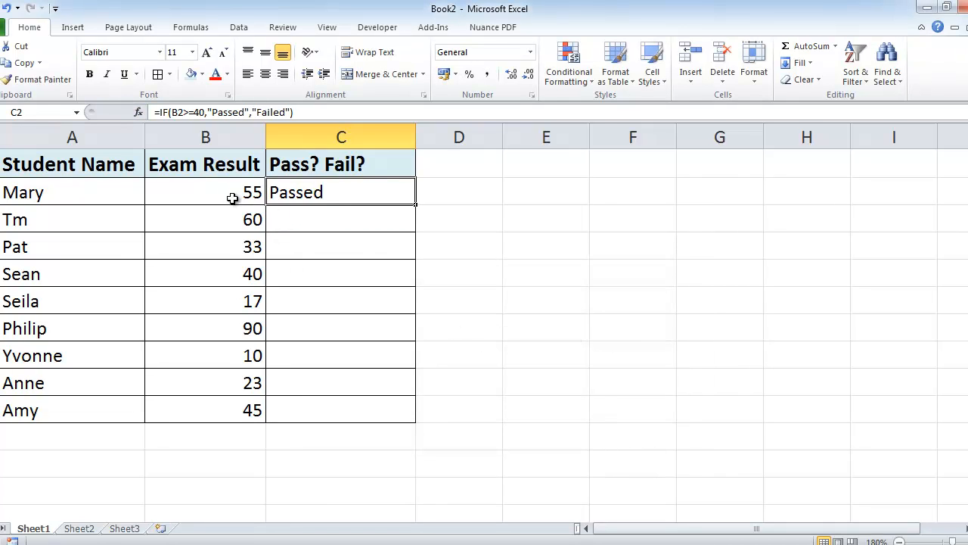
mouse_move(228, 185)
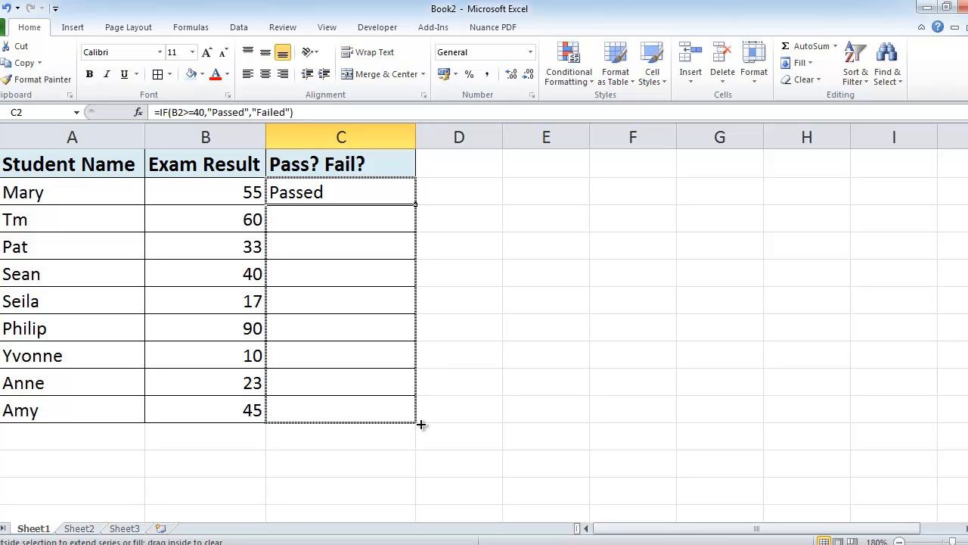
Fill C2's formula down to C10 and inspect the copy in C4
drag(415, 204, 416, 423)
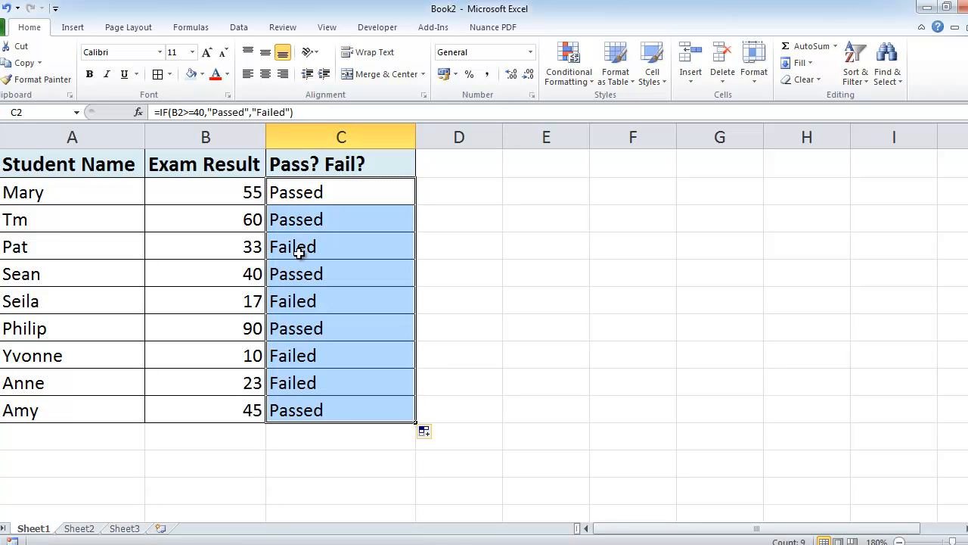
click(341, 247)
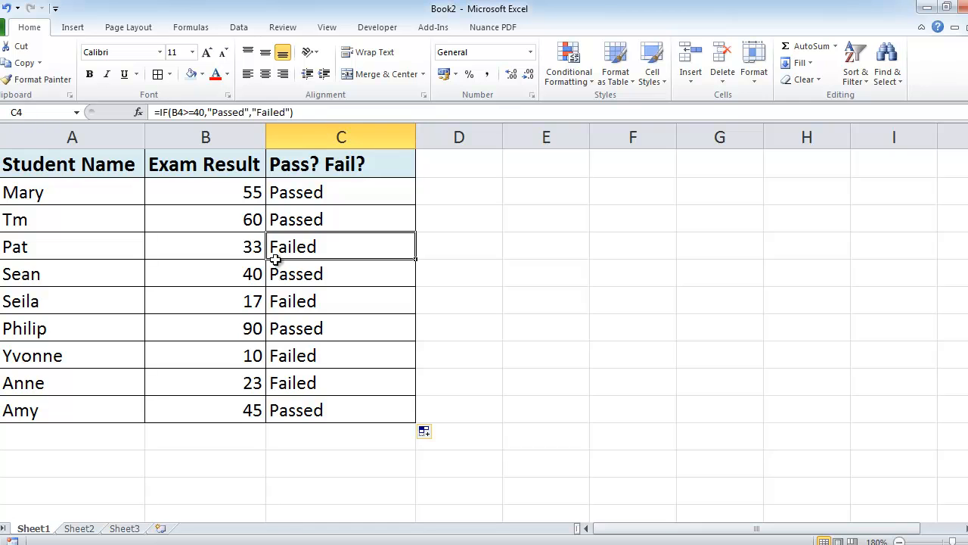
mouse_move(276, 202)
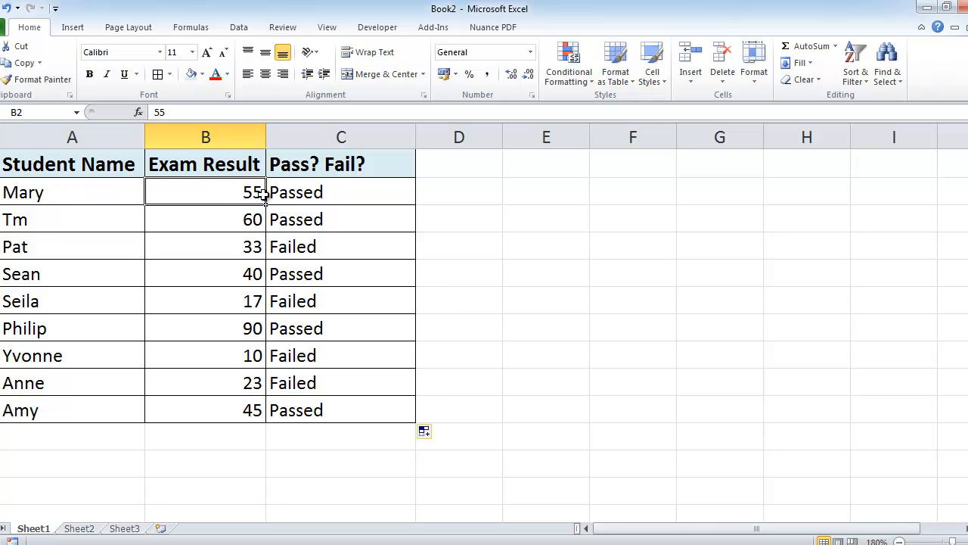
Enter 5 as Mary's exam score in B2
text(5)
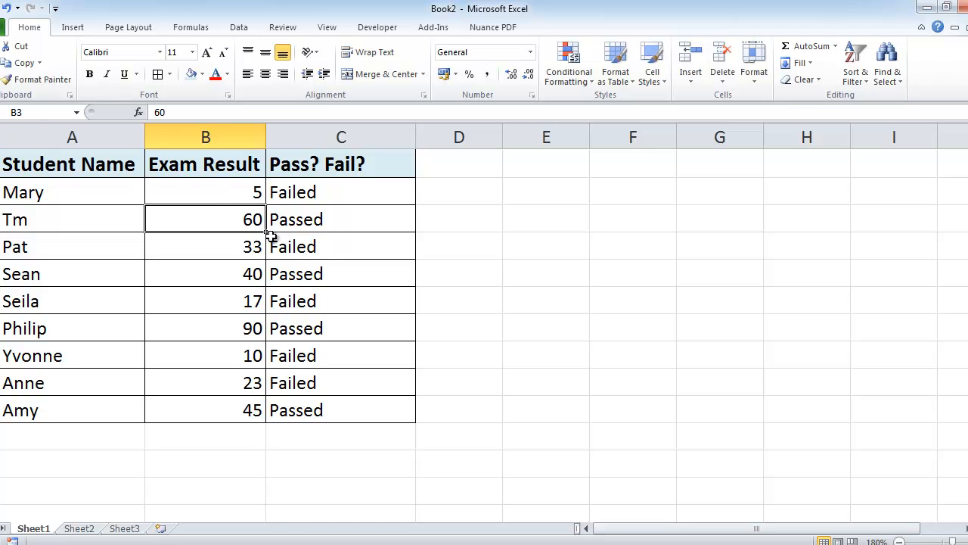
mouse_move(270, 191)
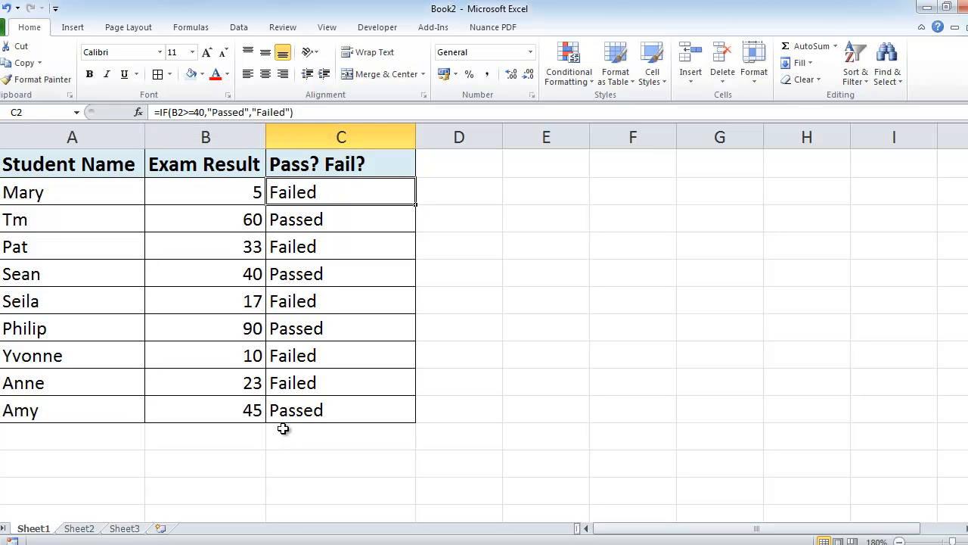
mouse_move(321, 280)
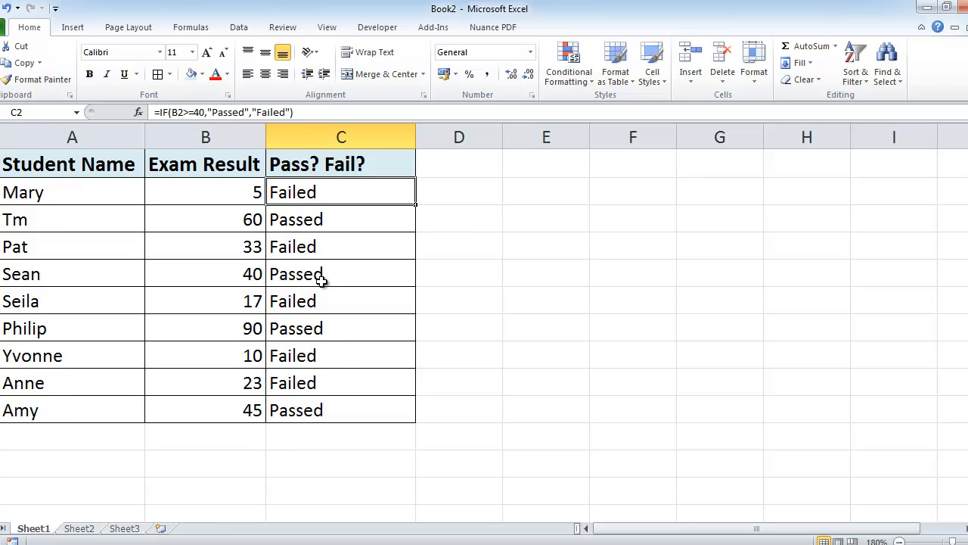
mouse_move(340, 415)
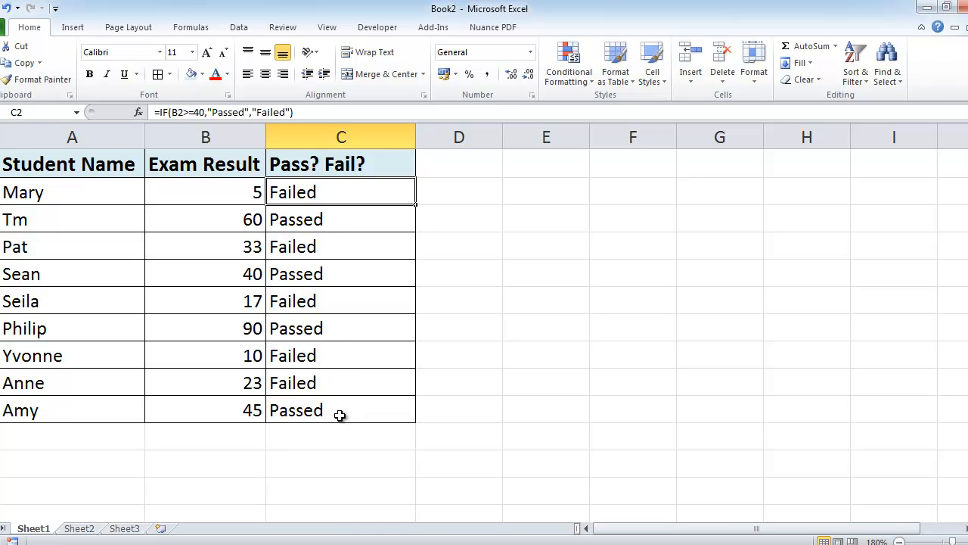
mouse_move(428, 228)
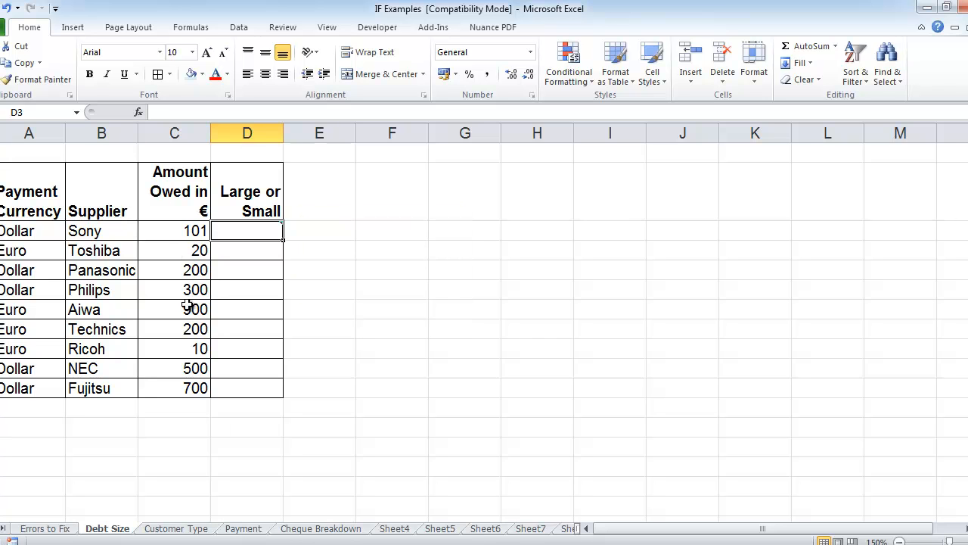
mouse_move(106, 376)
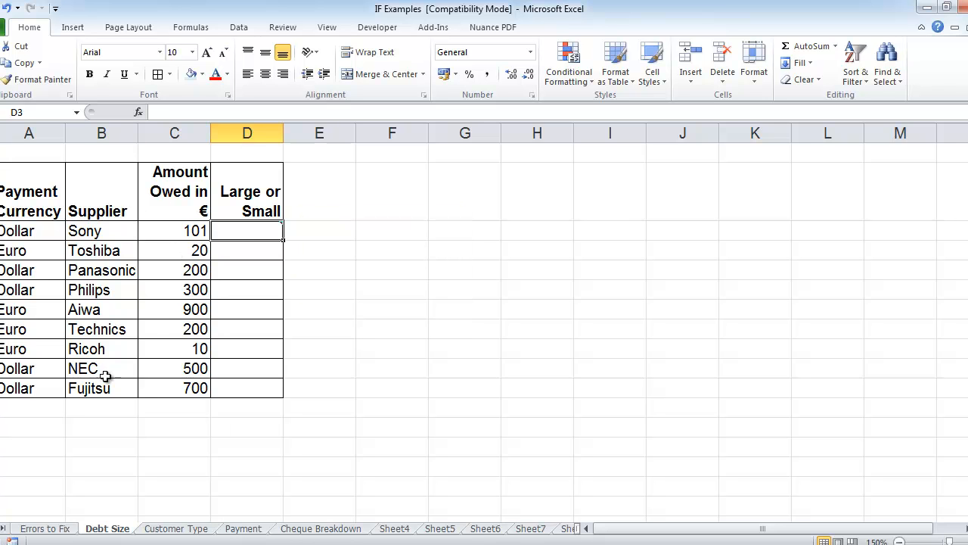
mouse_move(165, 223)
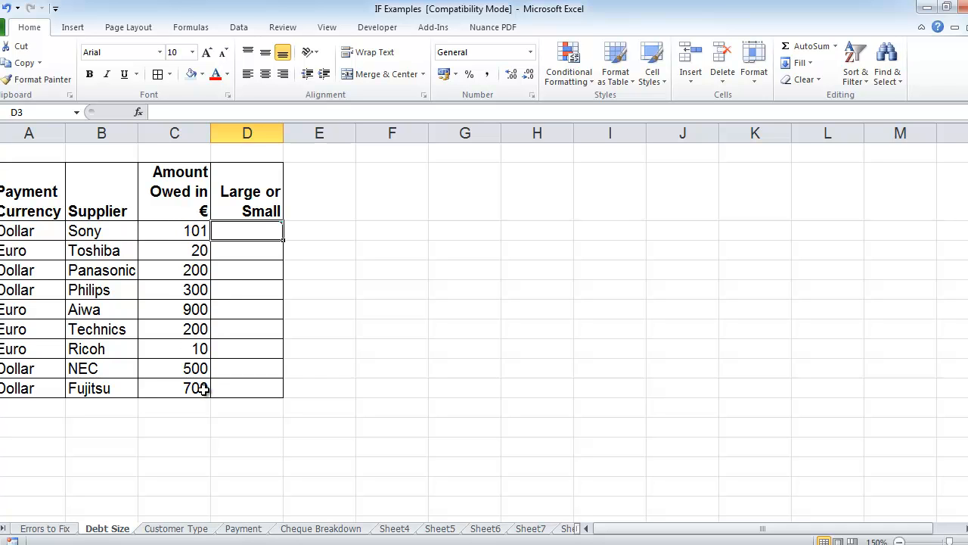
mouse_move(215, 244)
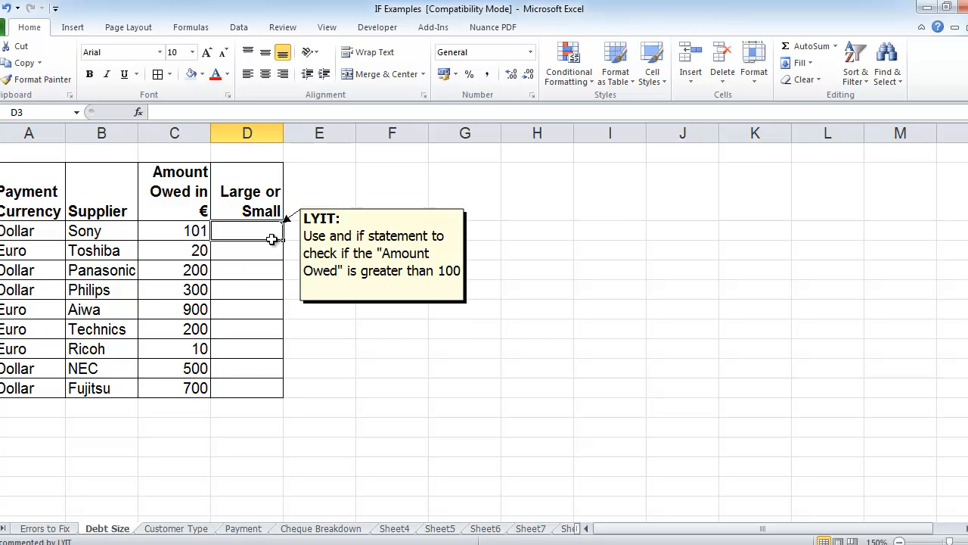
mouse_move(239, 274)
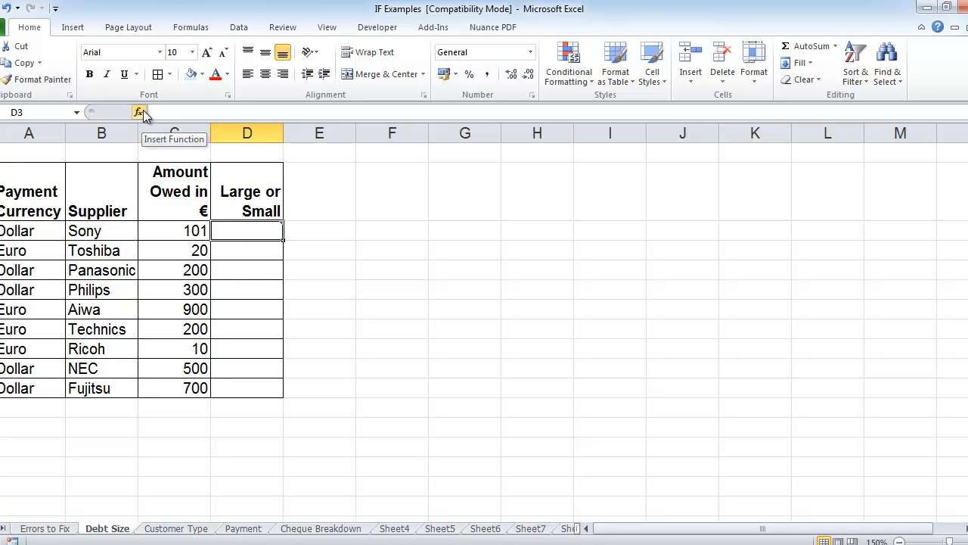
mouse_move(238, 203)
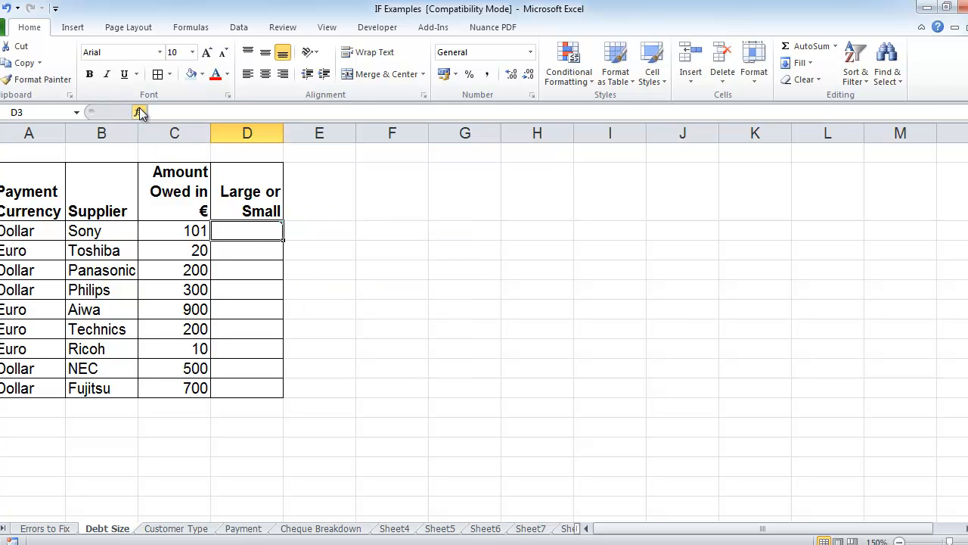
Insert IF from recent functions into D3 and move the arguments dialog aside
click(140, 112)
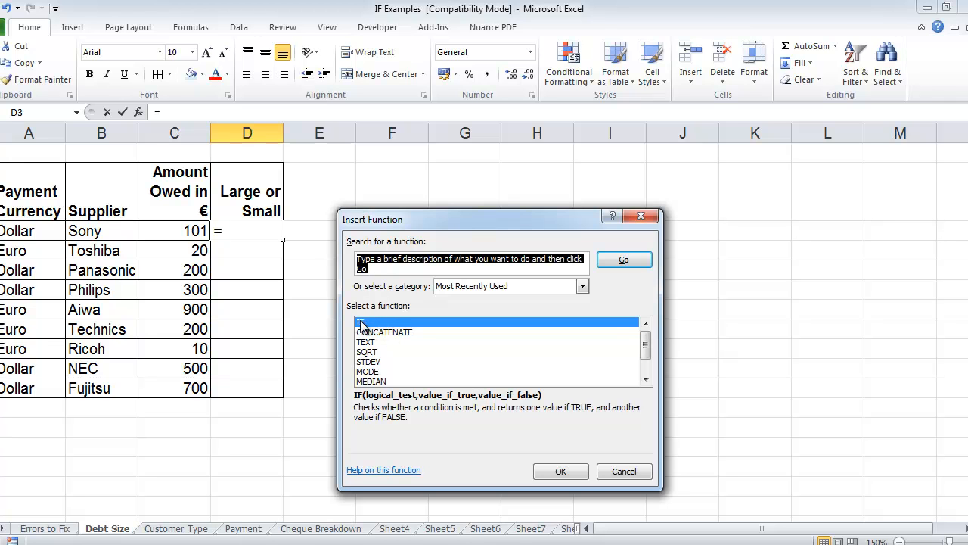
click(560, 471)
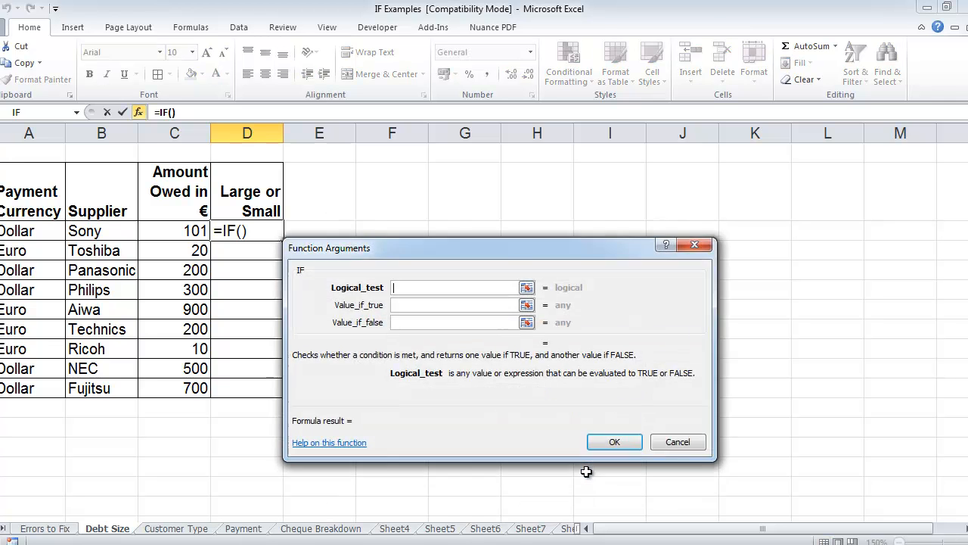
drag(329, 248, 436, 278)
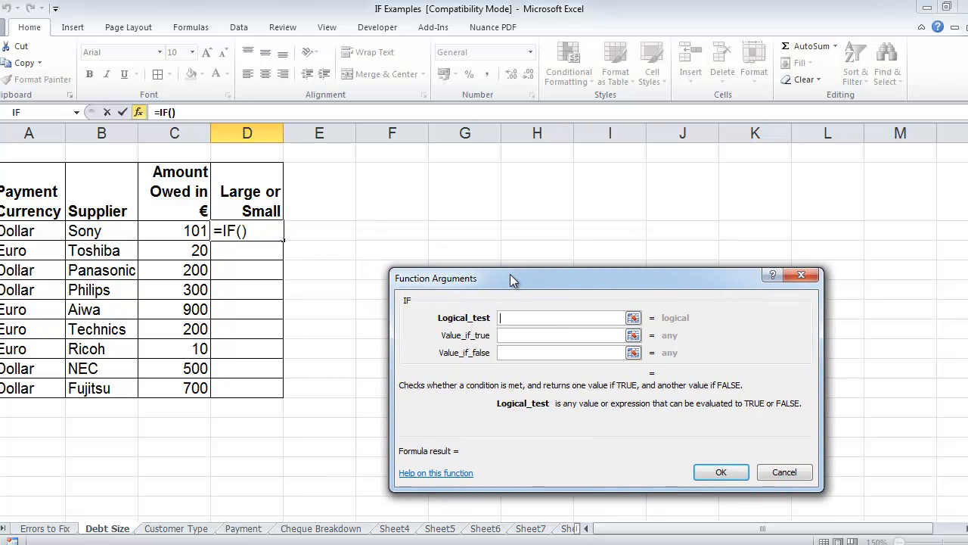
mouse_move(303, 264)
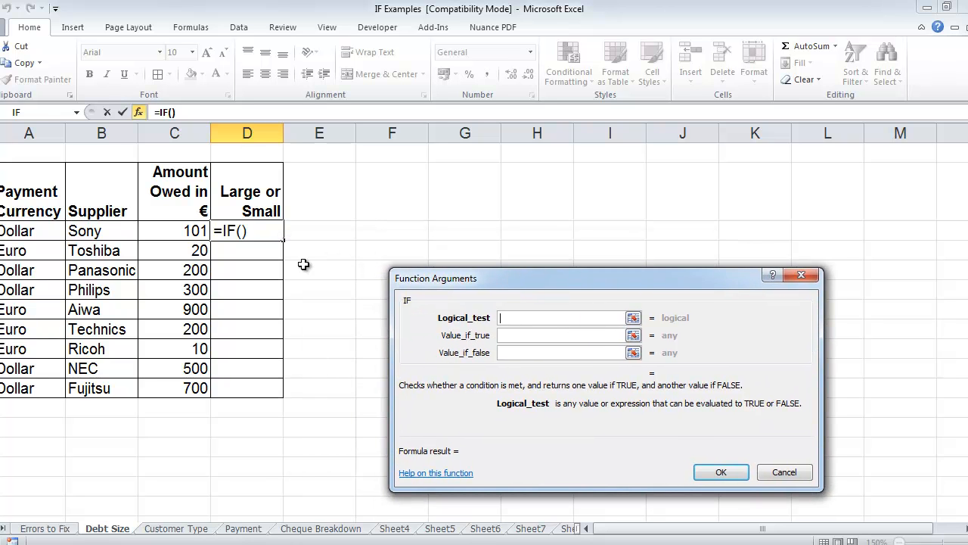
mouse_move(189, 221)
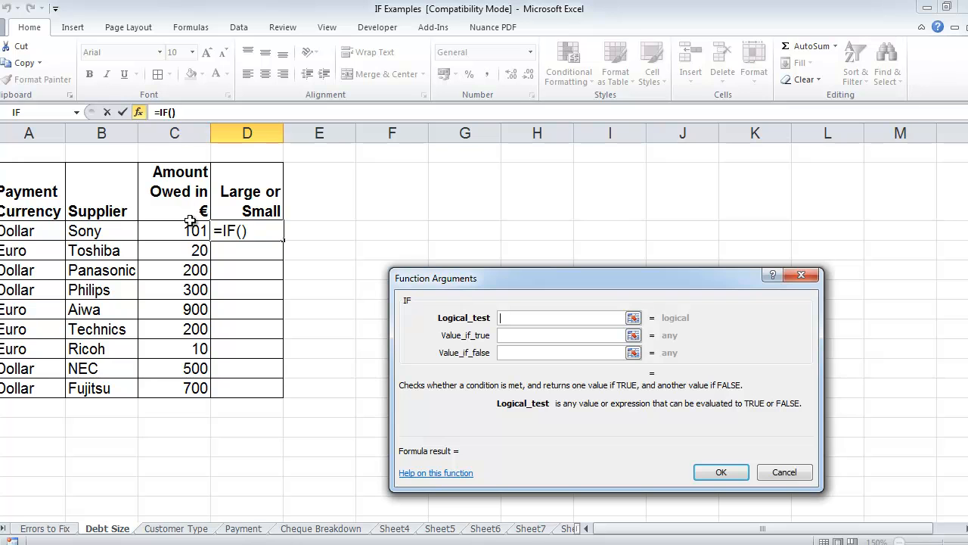
Fill IF arguments with test C3>100, "Large Bill" if true, "Small Bill" otherwise
click(174, 230)
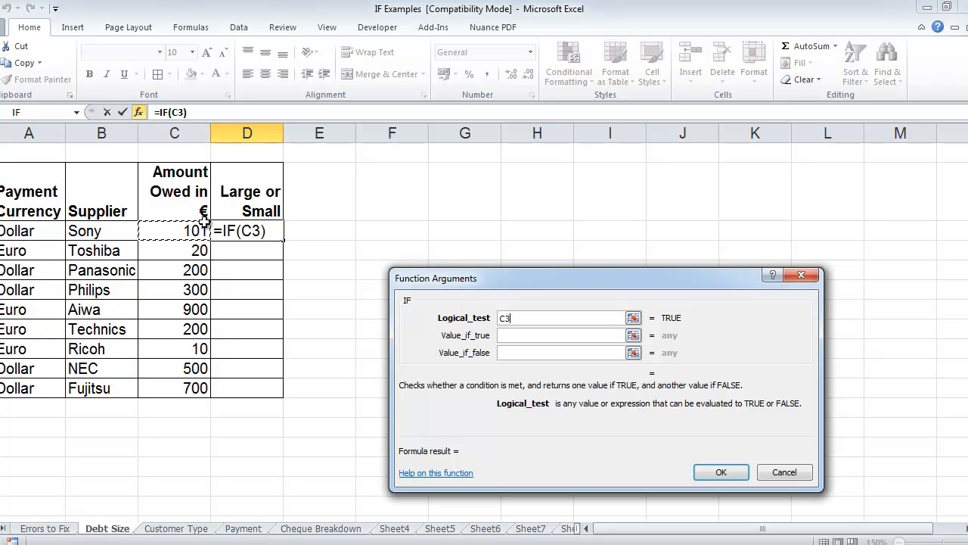
text(>)
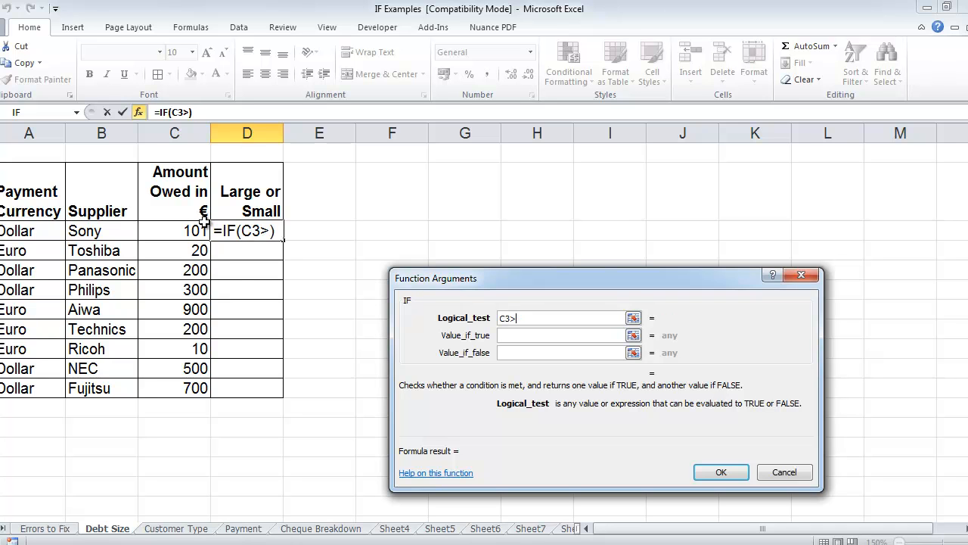
text(100)
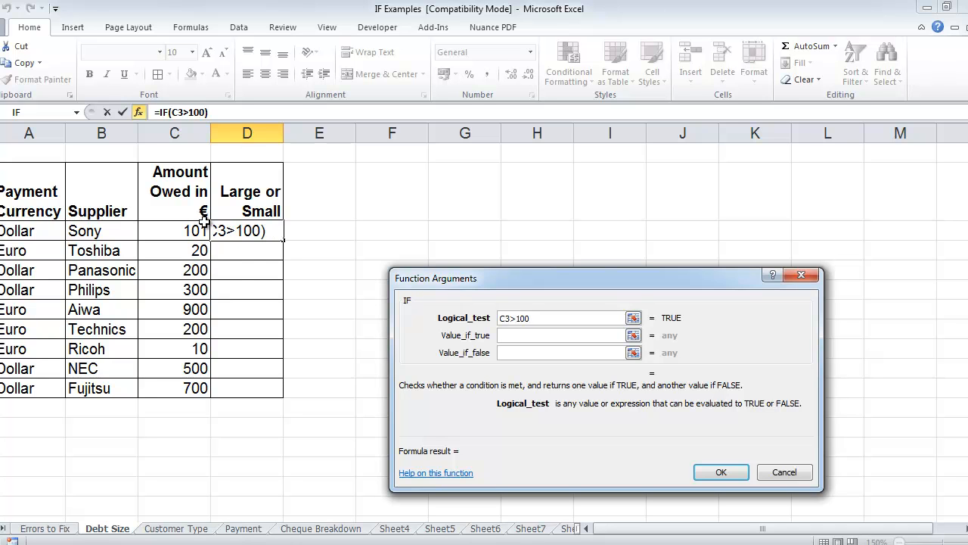
click(563, 335)
text("La)
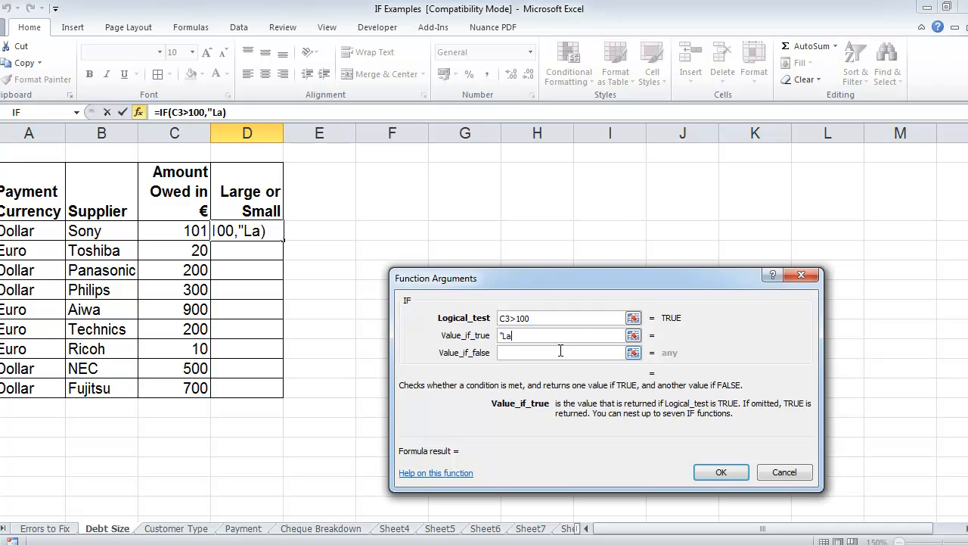
text(rge Bill)
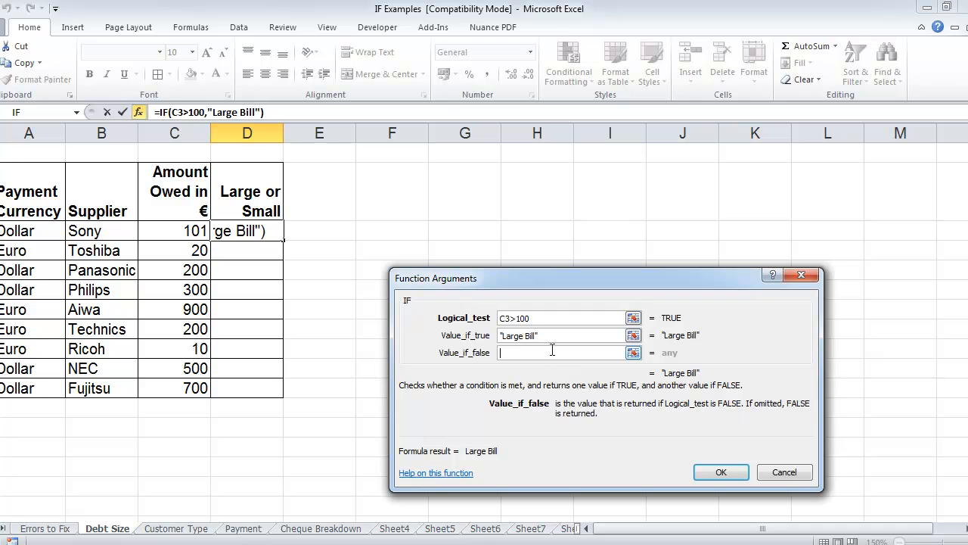
text("S)
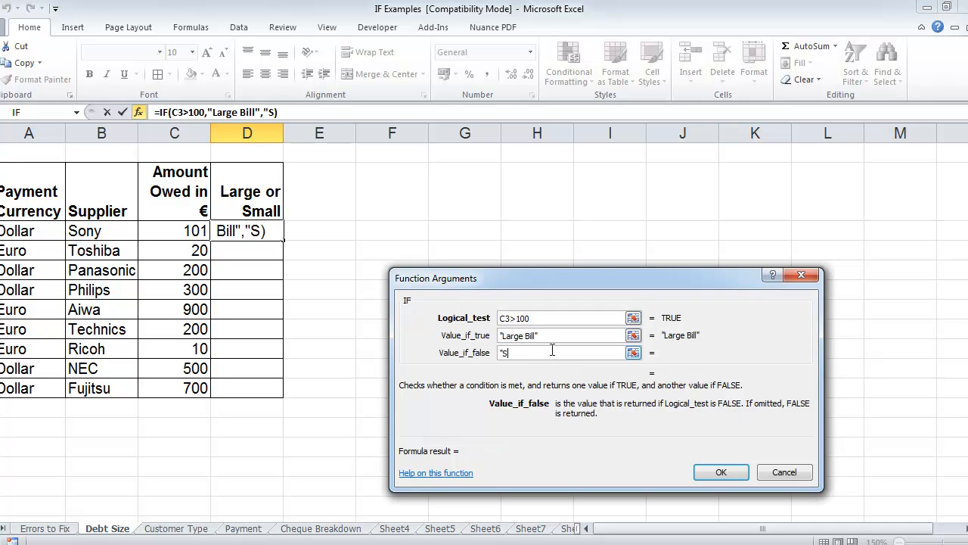
text(mall Bill)
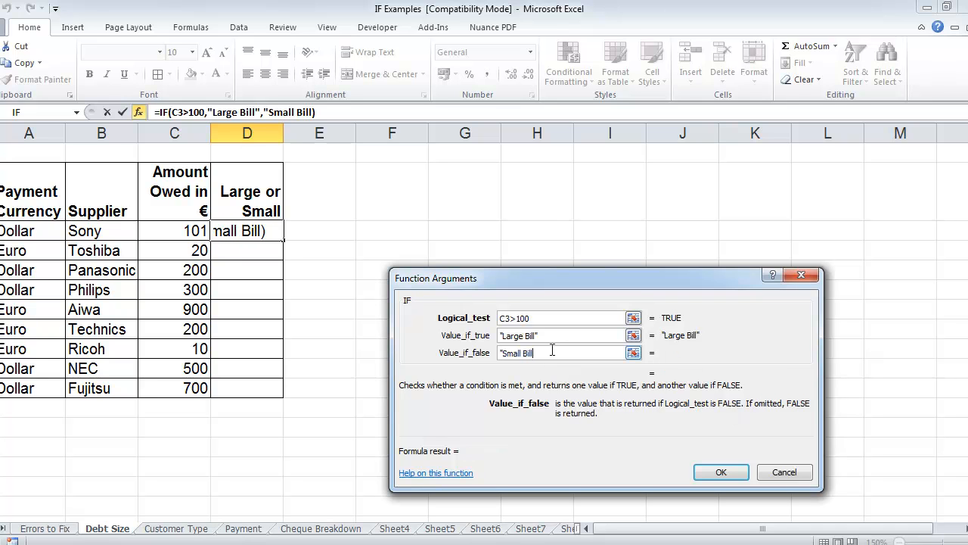
text(Small Bill)
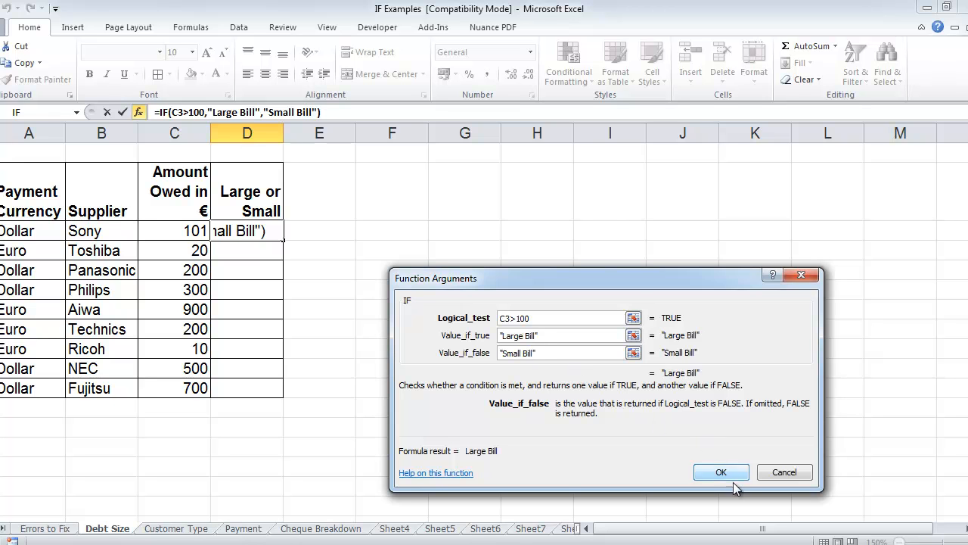
Confirm D3's IF formula with OK
click(721, 472)
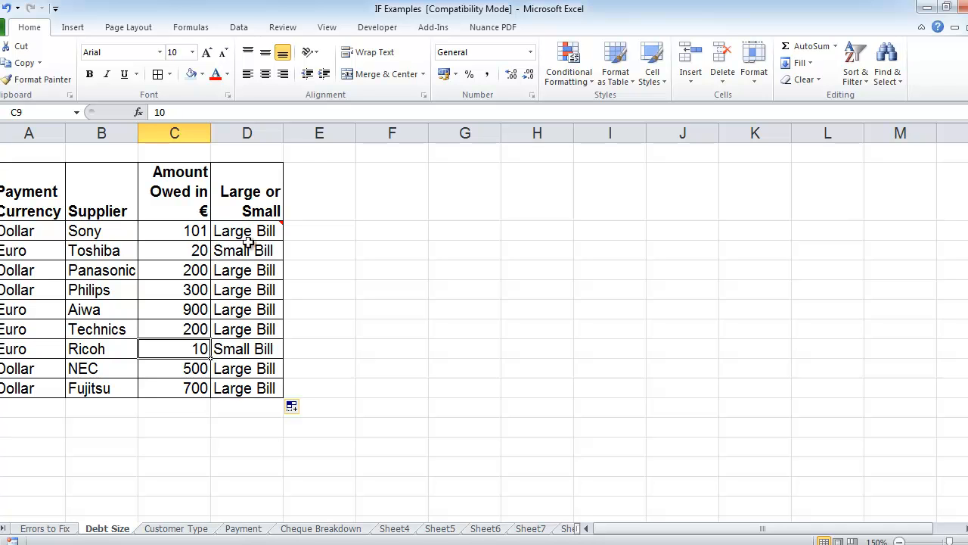
mouse_move(236, 422)
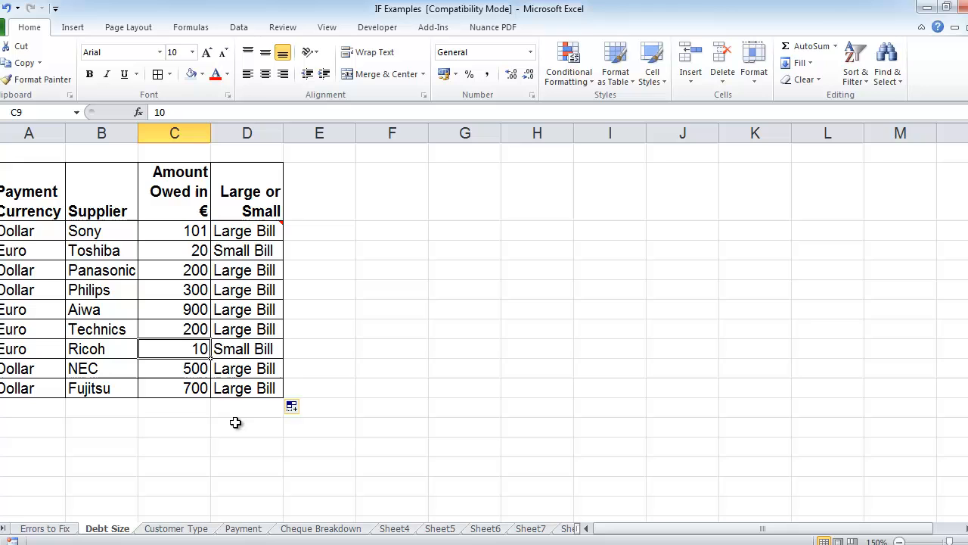